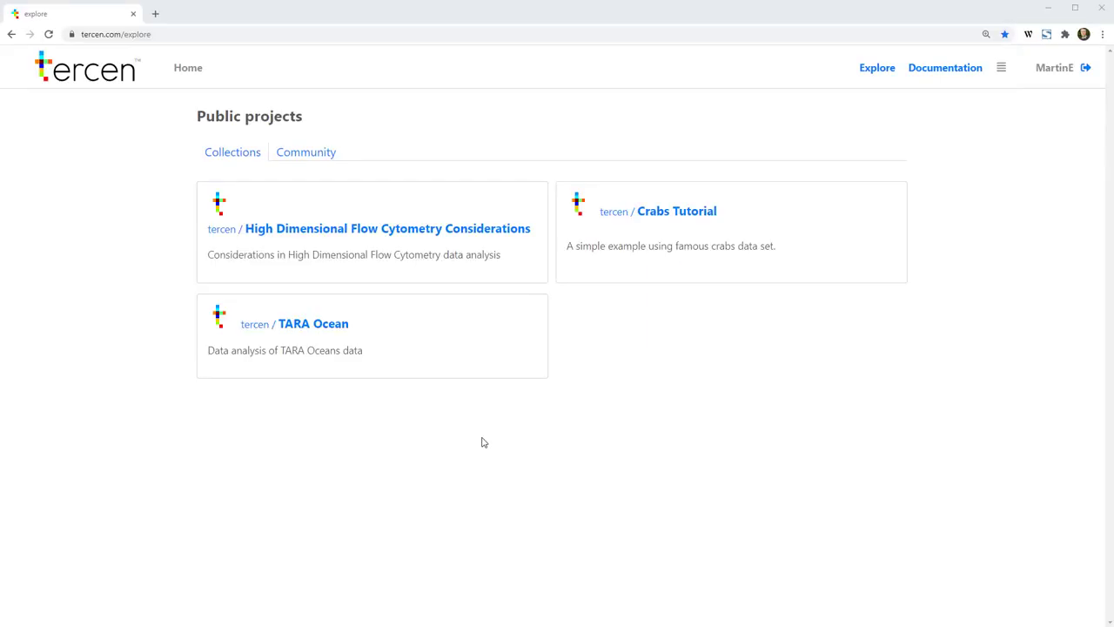
# Navigate into the High Dimensional Flow Cytometry Considerations project's flowsom workflow
pyautogui.click(386, 228)
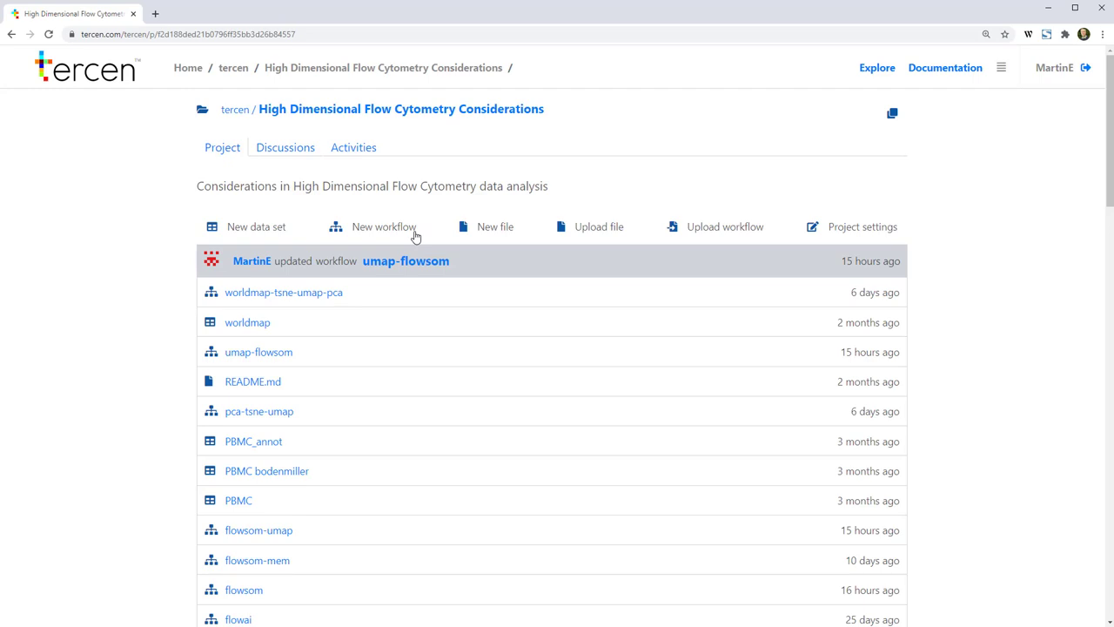
pyautogui.moveTo(305, 470)
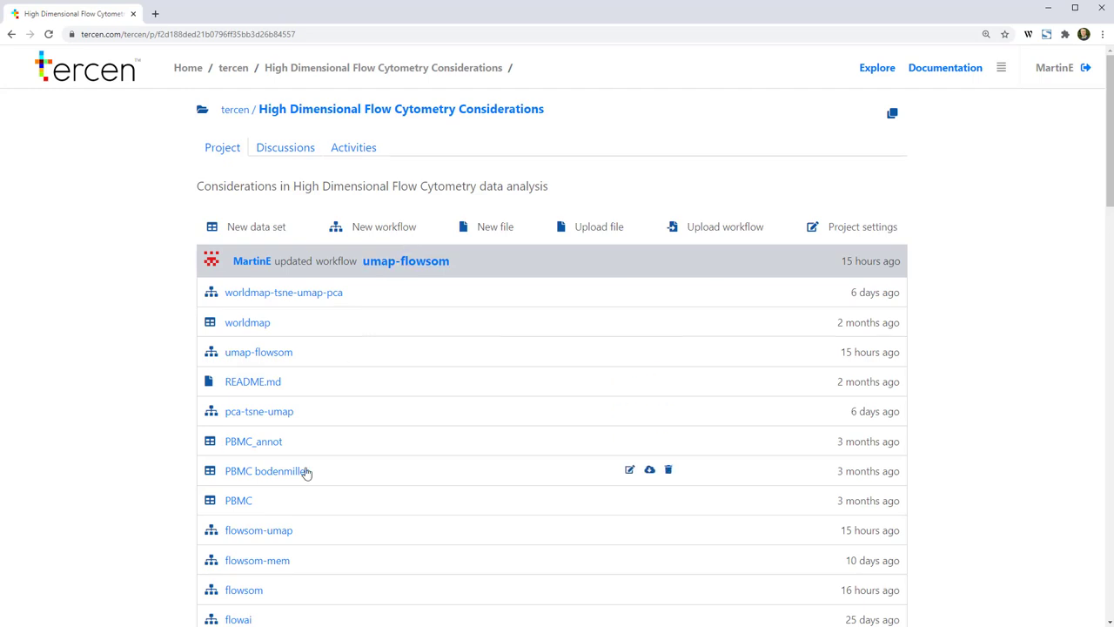
pyautogui.click(244, 588)
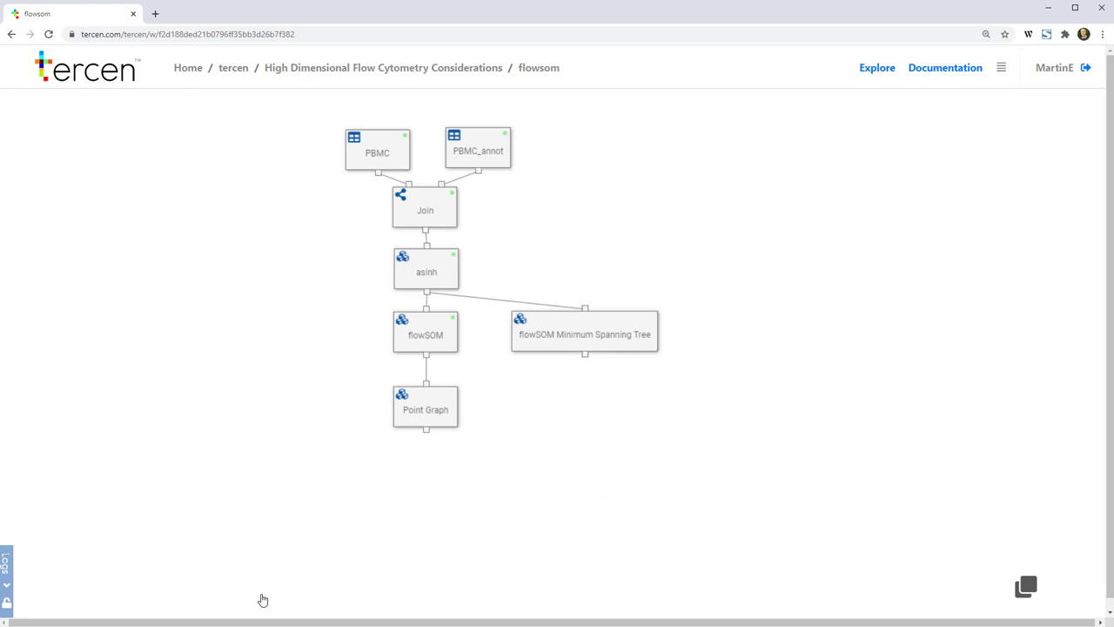
# Review the flowSOM step's operator settings (nclust 7, maxMeta 10), confirm, and return to the workflow
pyautogui.rightClick(424, 335)
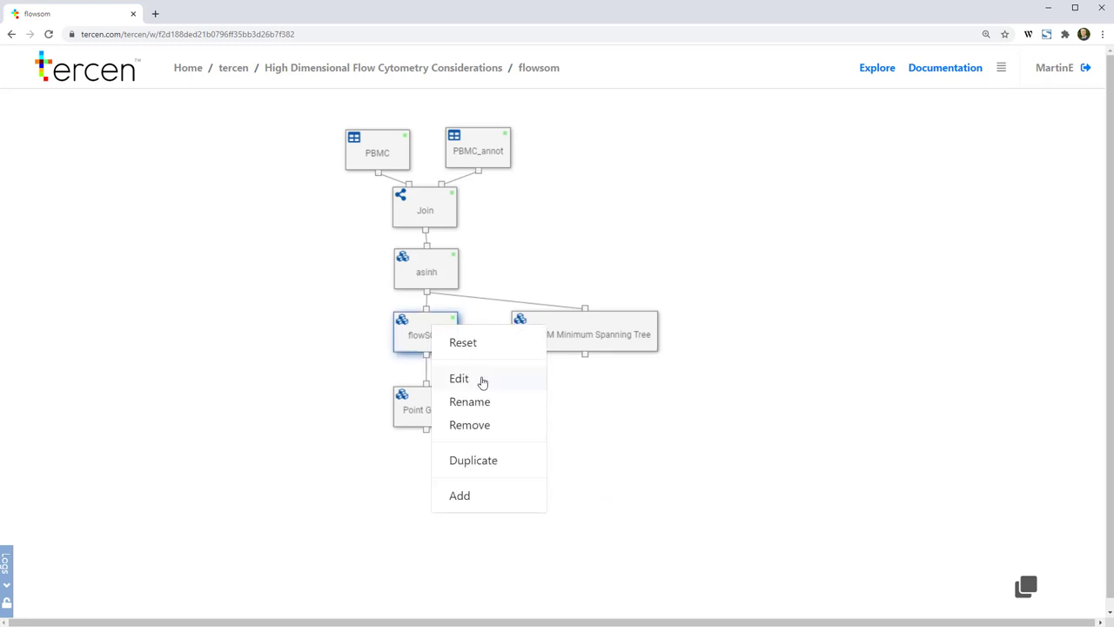
pyautogui.click(460, 378)
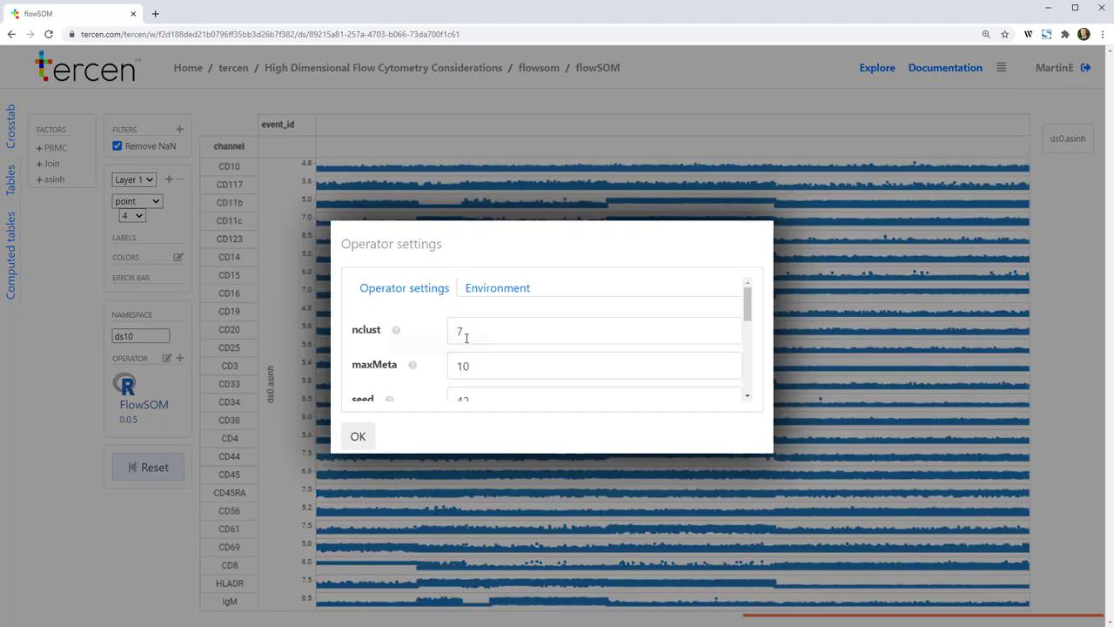
pyautogui.click(358, 436)
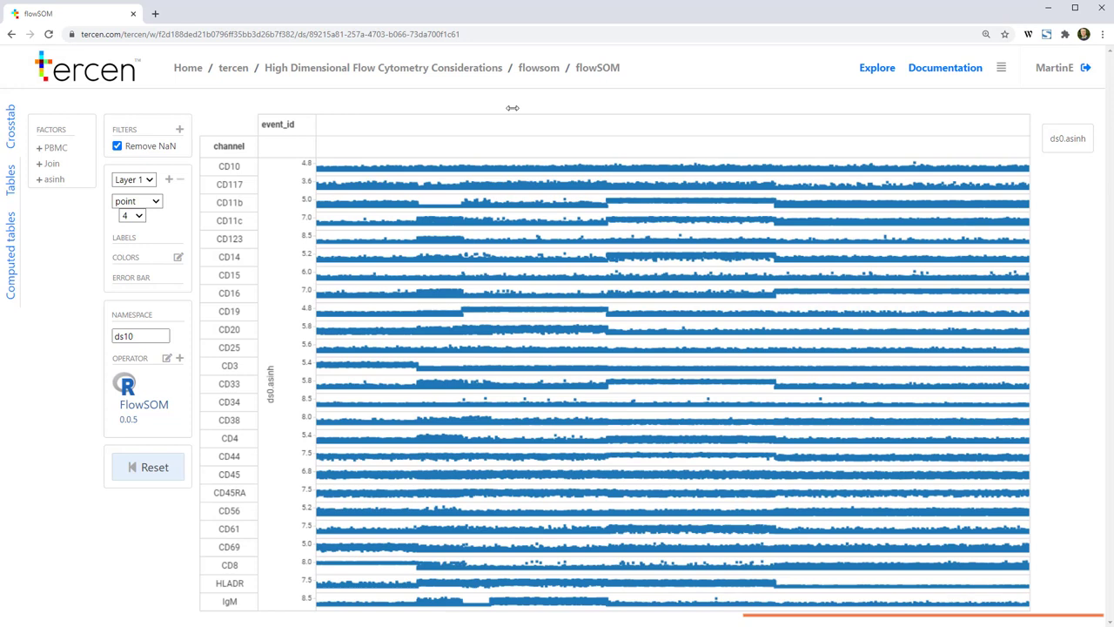
pyautogui.click(538, 66)
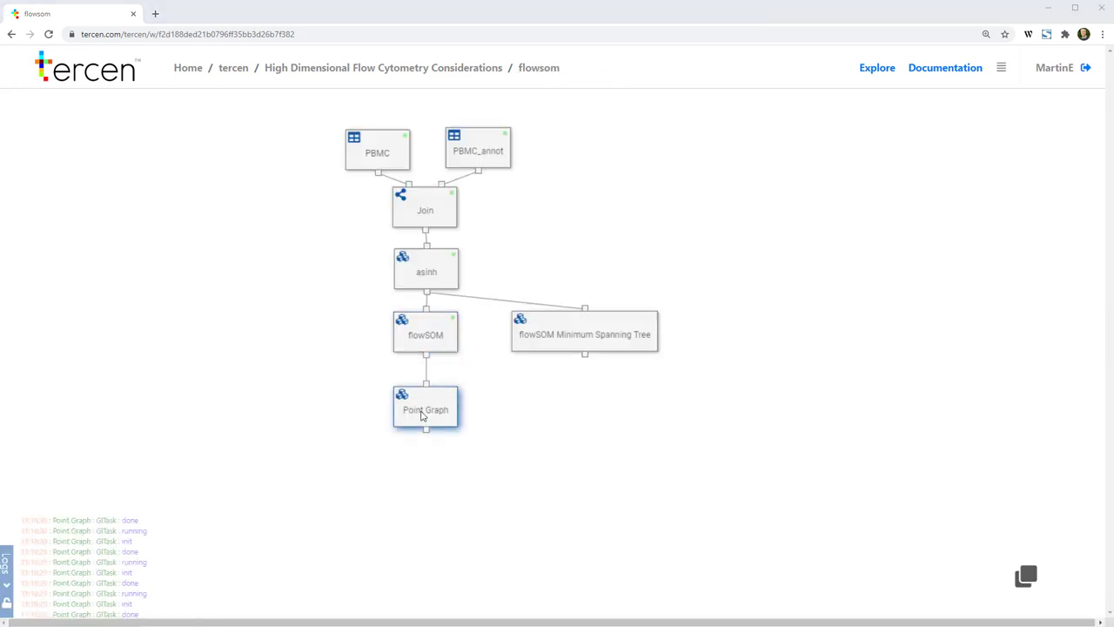
# View the cluster-coloured Point Graph, then show the flowSOM Minimum Spanning Tree shiny operator view
pyautogui.doubleClick(425, 409)
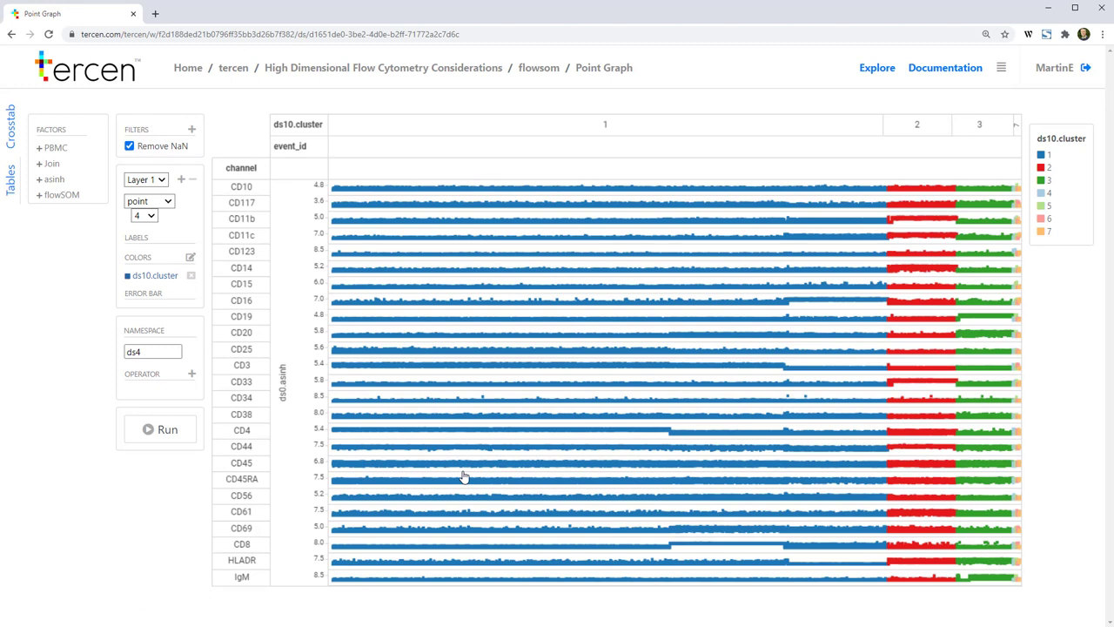
pyautogui.moveTo(539, 68)
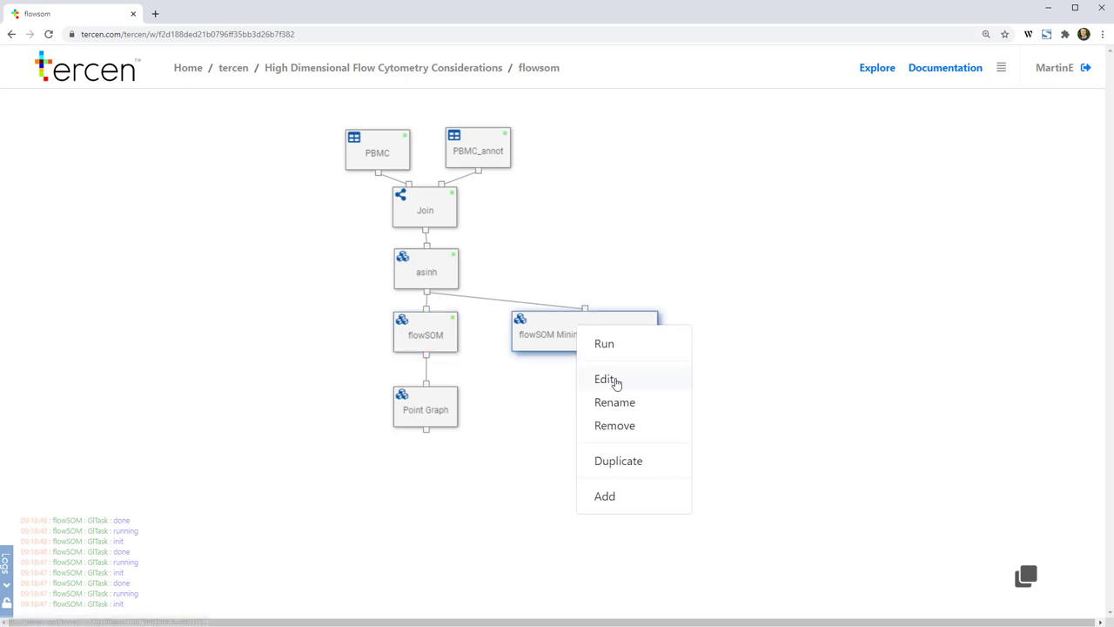
pyautogui.click(604, 379)
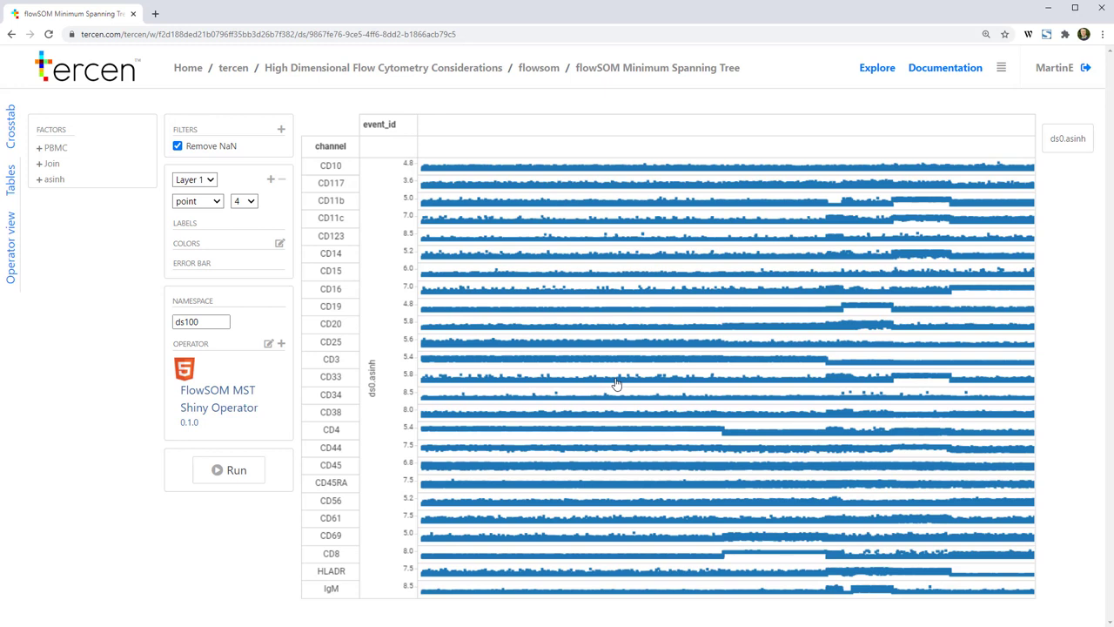
pyautogui.click(10, 244)
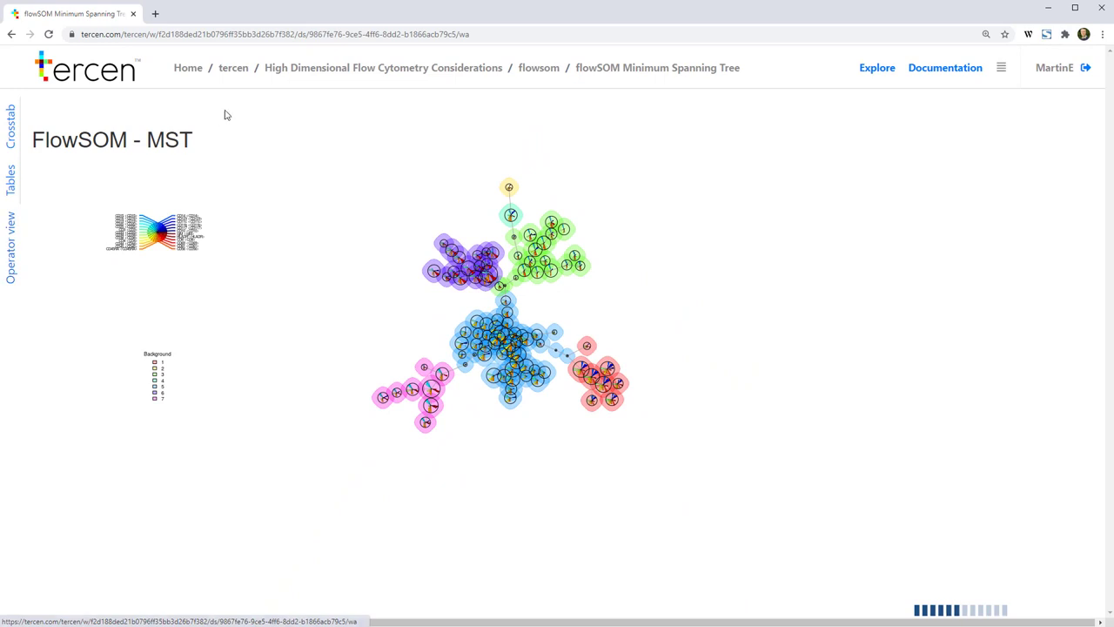
# Show the flowsom-umap workflow's umap1 vs umap2 scatter coloured by FlowSOM cluster
pyautogui.click(383, 66)
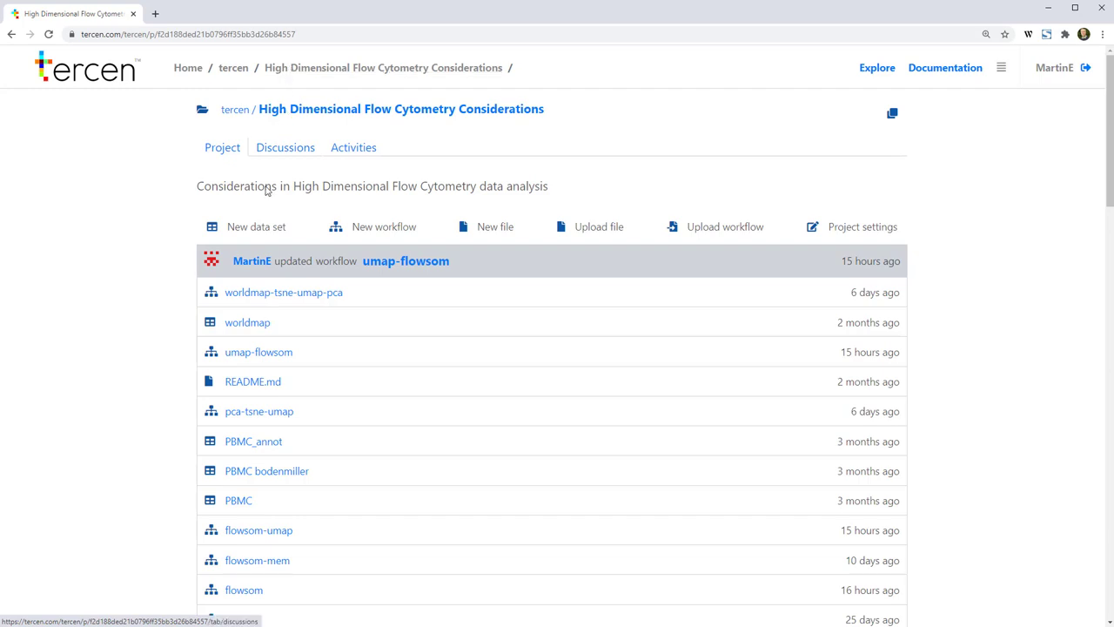
pyautogui.click(257, 529)
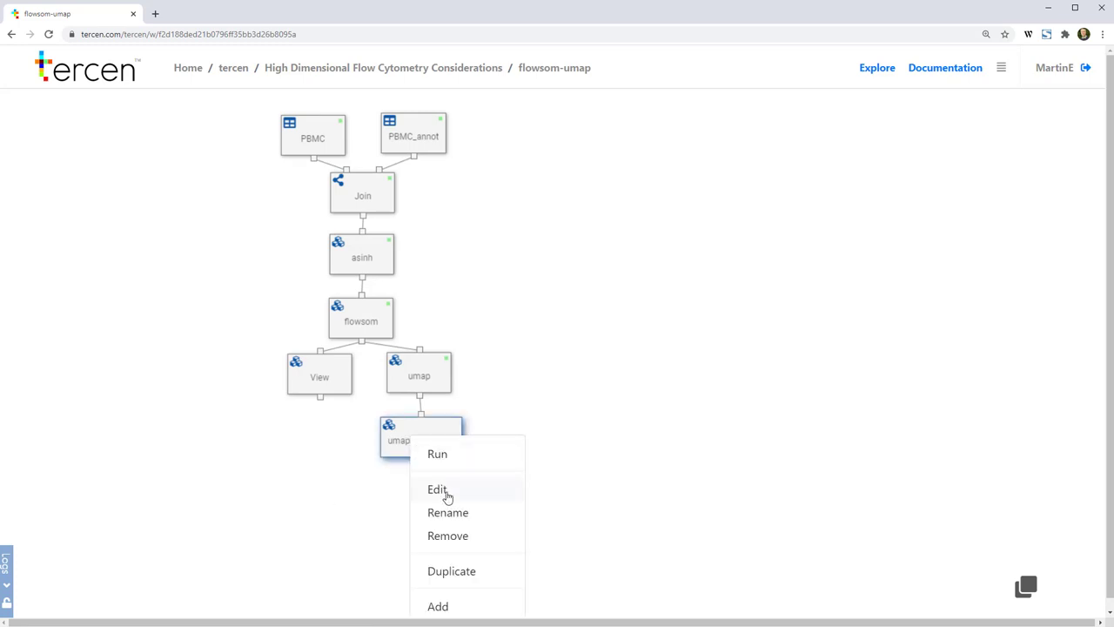
pyautogui.click(437, 487)
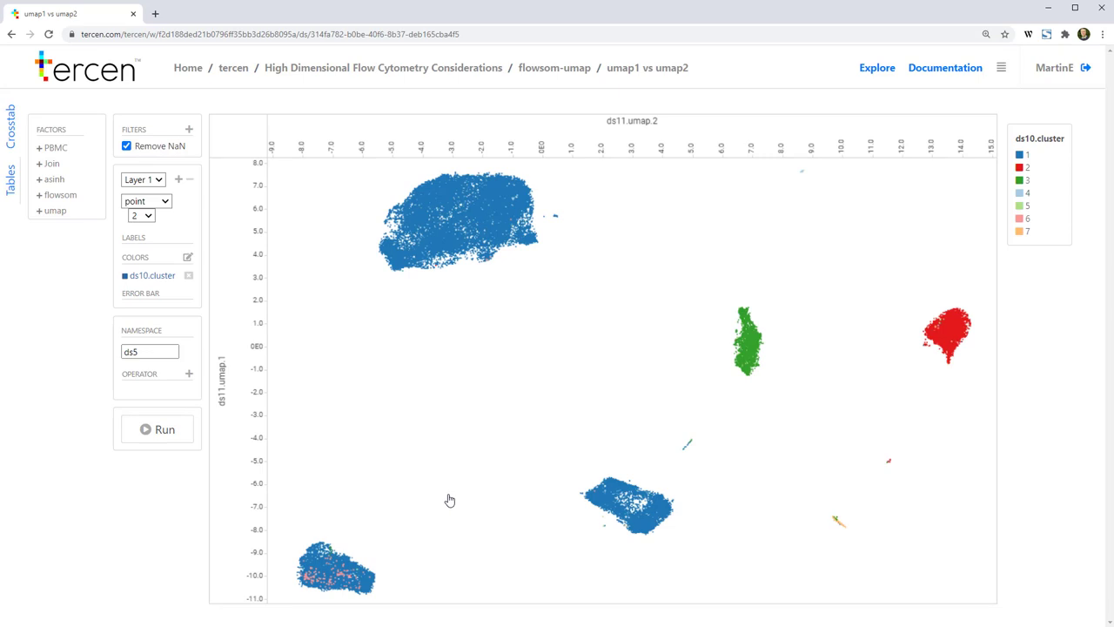
pyautogui.moveTo(435, 68)
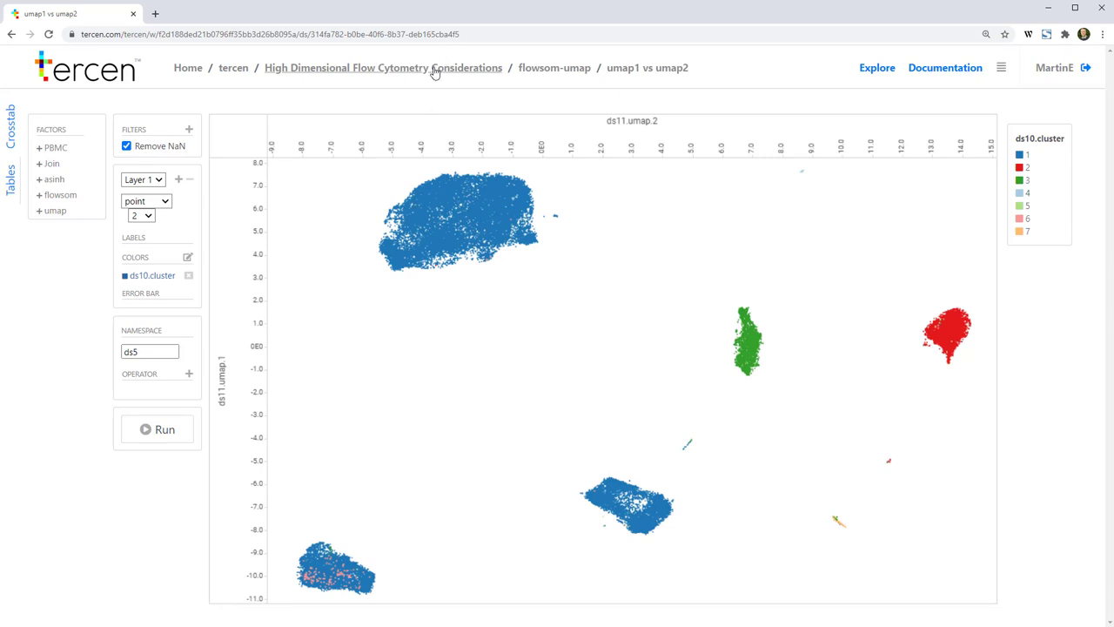
# Show the umap-flowsom workflow's umap1 vs umap2 scatter coloured by its four clusters
pyautogui.click(383, 66)
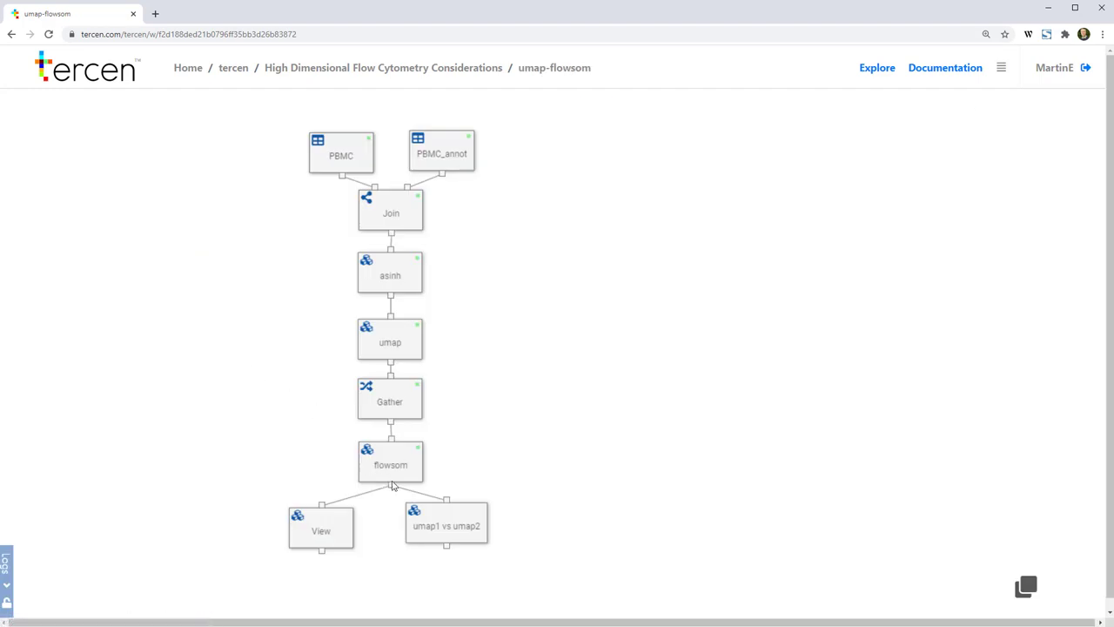
pyautogui.rightClick(445, 526)
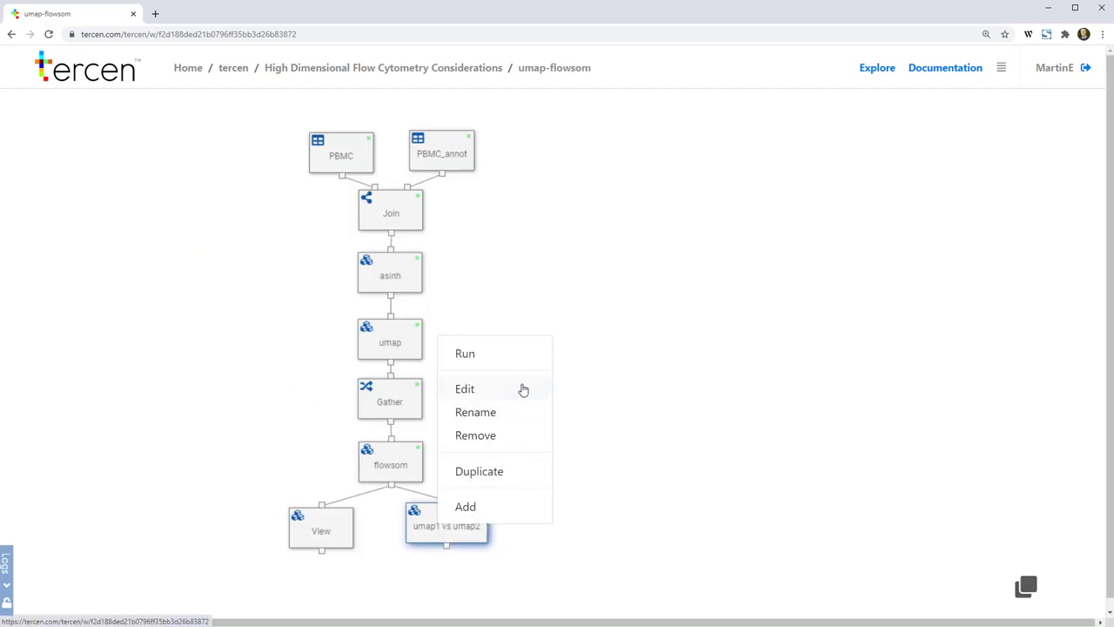
pyautogui.click(463, 388)
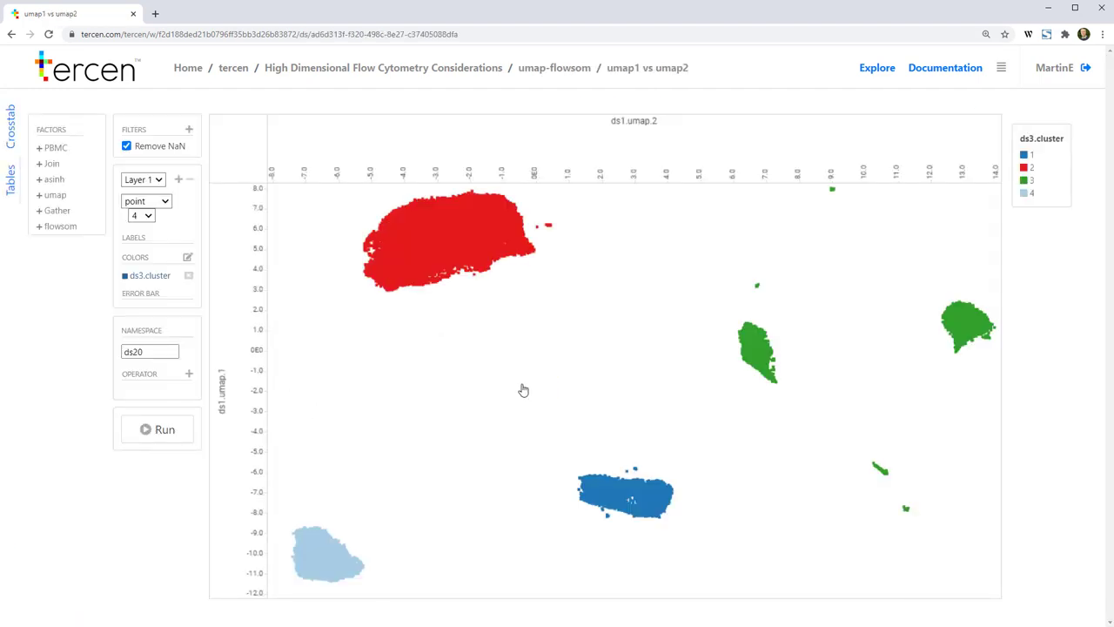